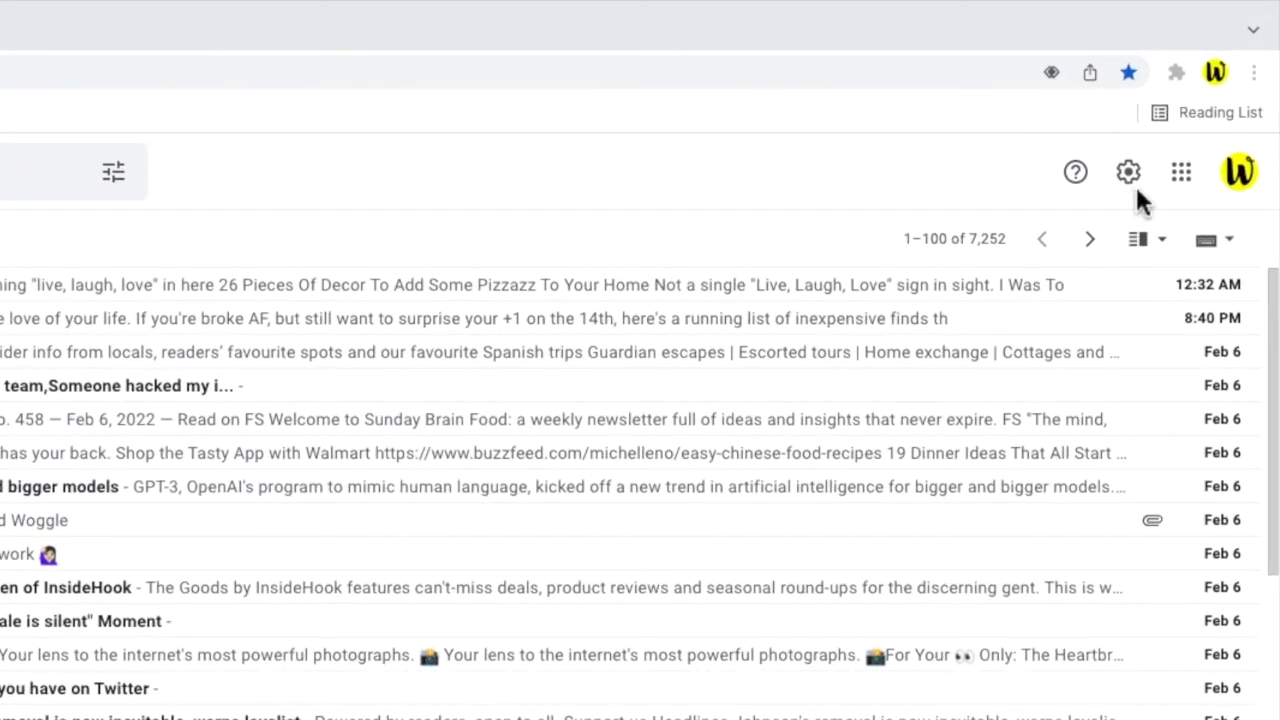
pyautogui.moveTo(1128, 172)
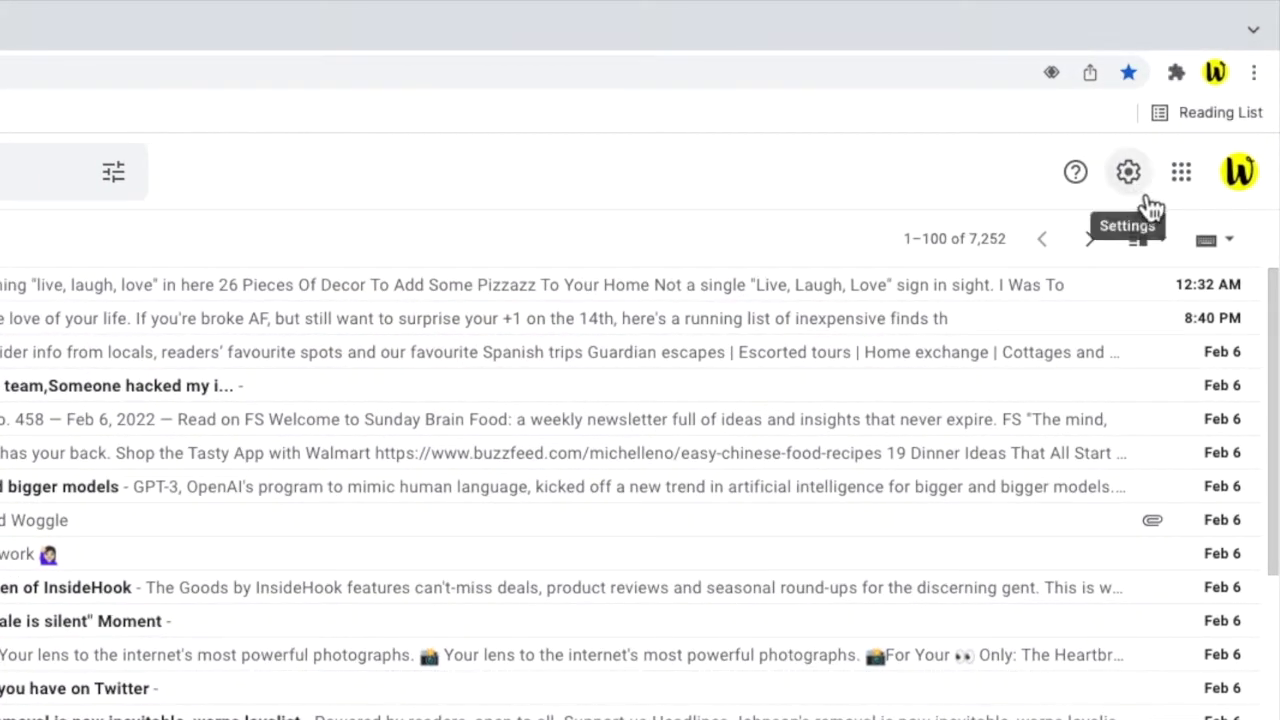
# Step: Open Gmail's Quick settings panel from the gear icon beside the inbox
pyautogui.click(1128, 171)
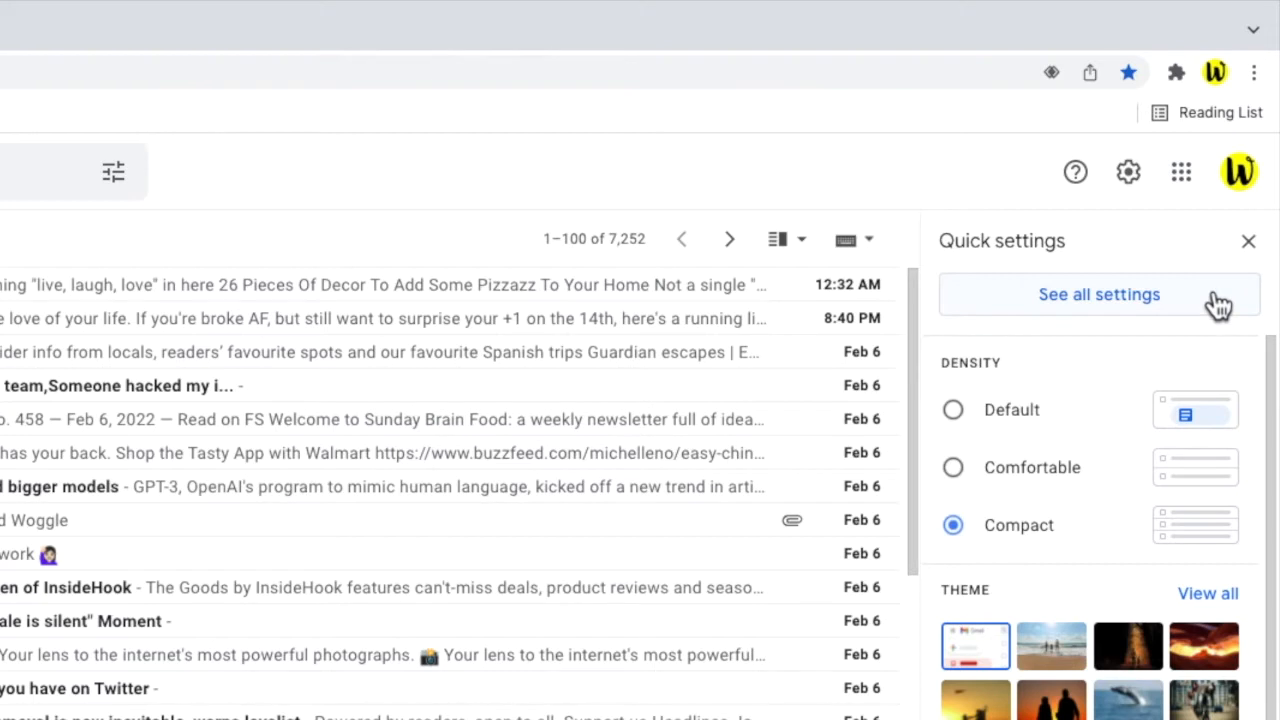
pyautogui.moveTo(1210, 300)
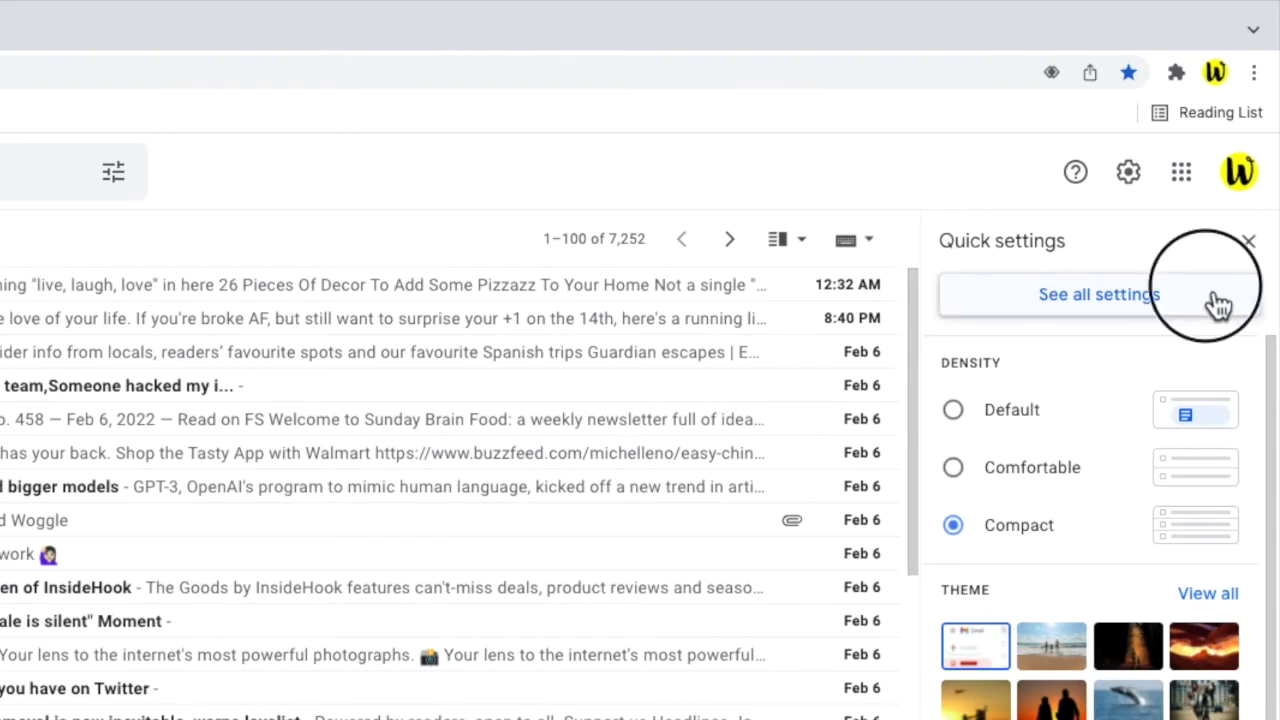
# Step: Go to 'See all settings' and scroll the General tab to Desktop notifications
pyautogui.click(1098, 294)
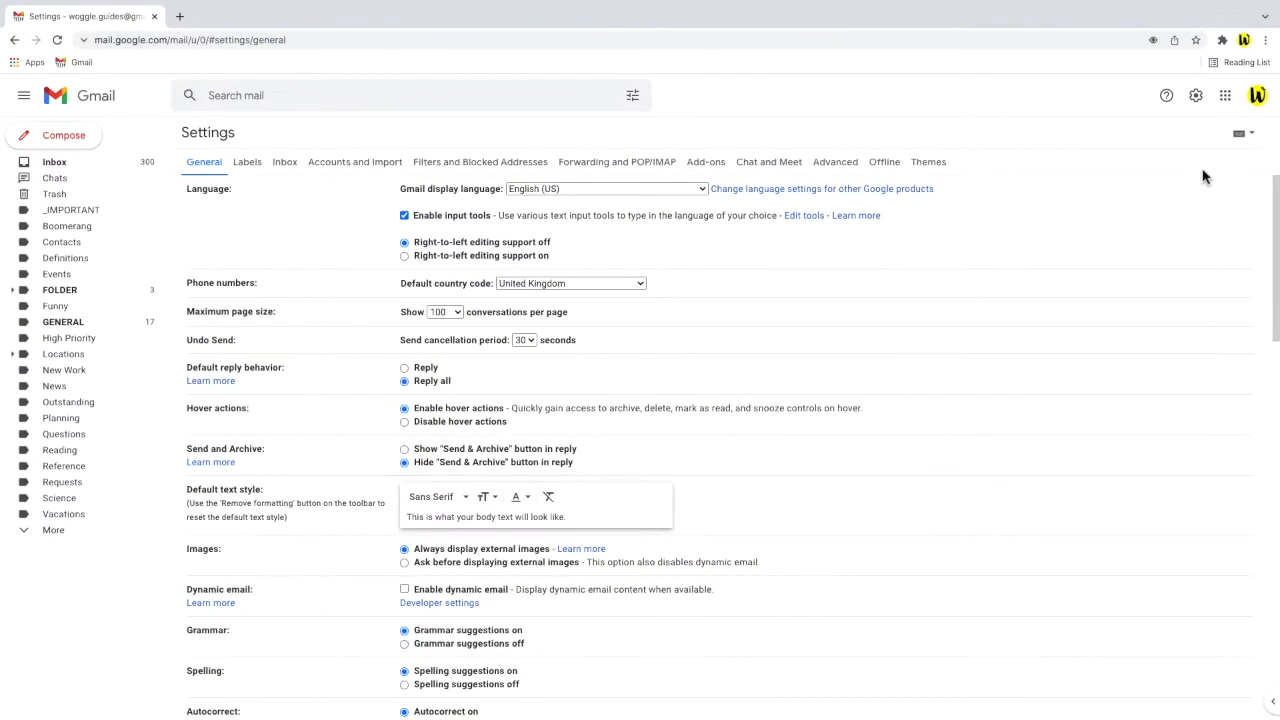
pyautogui.moveTo(219, 180)
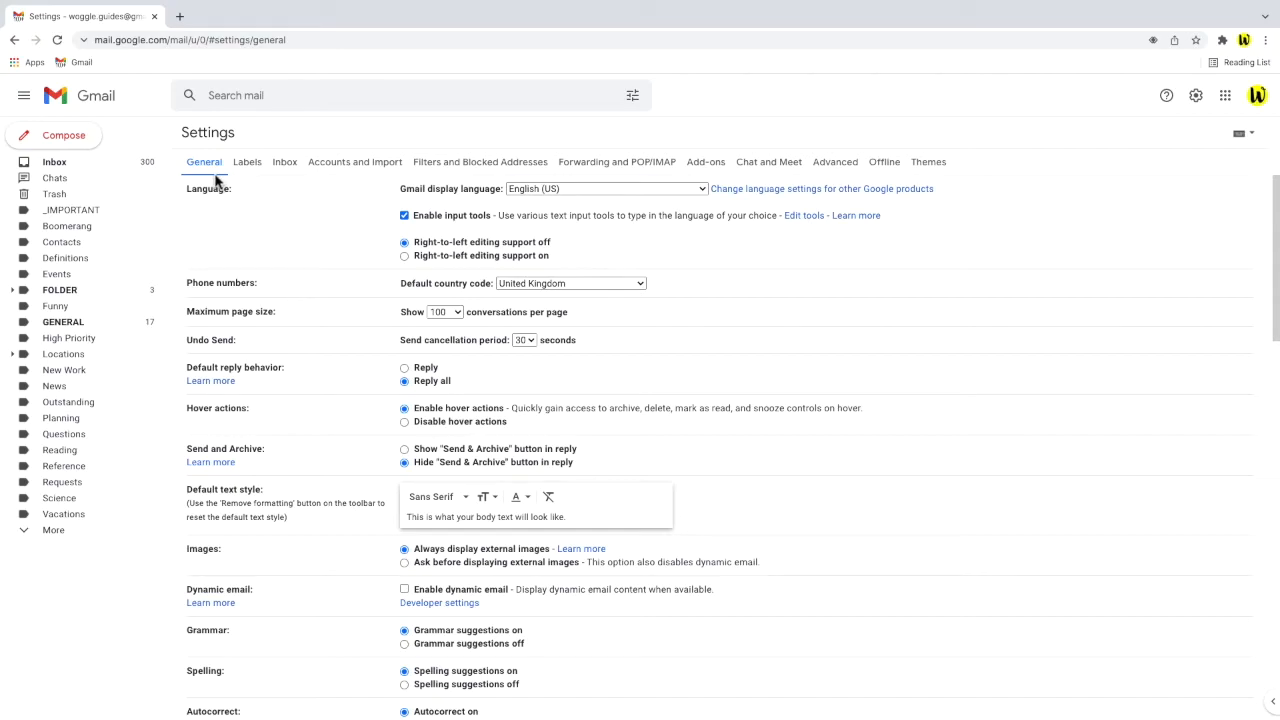
pyautogui.moveTo(1268, 198)
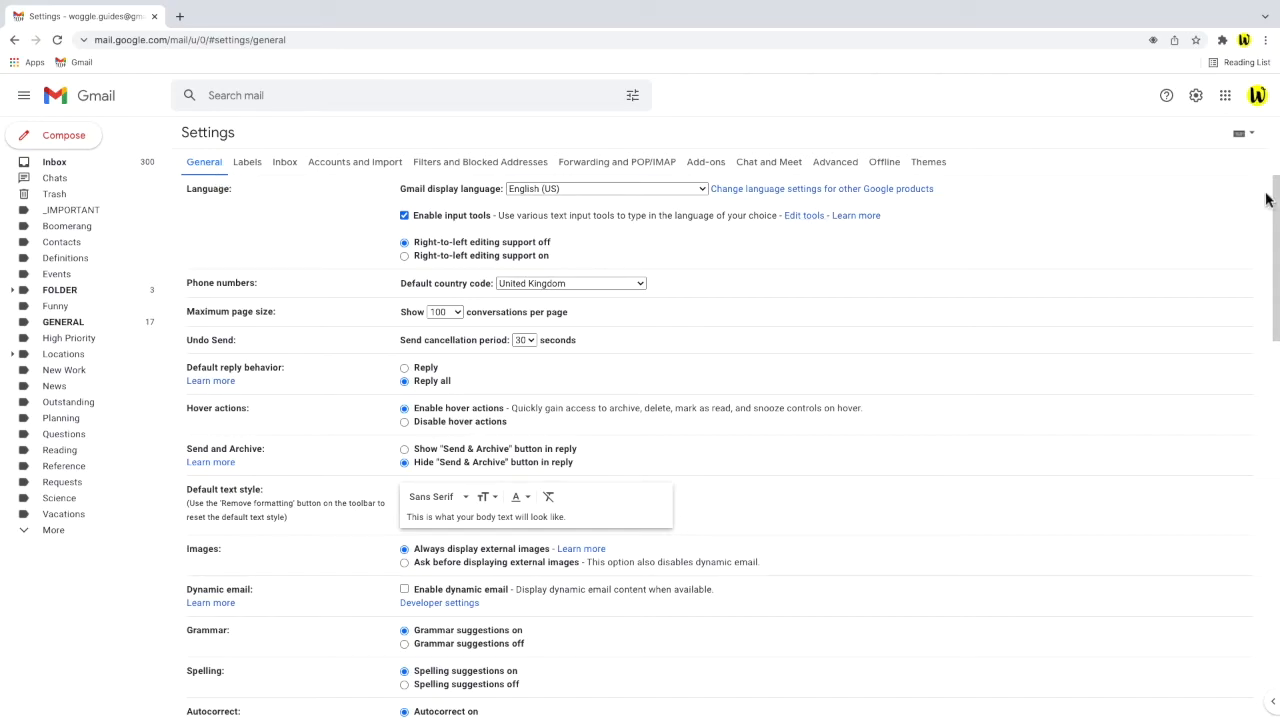
pyautogui.scroll(-3)
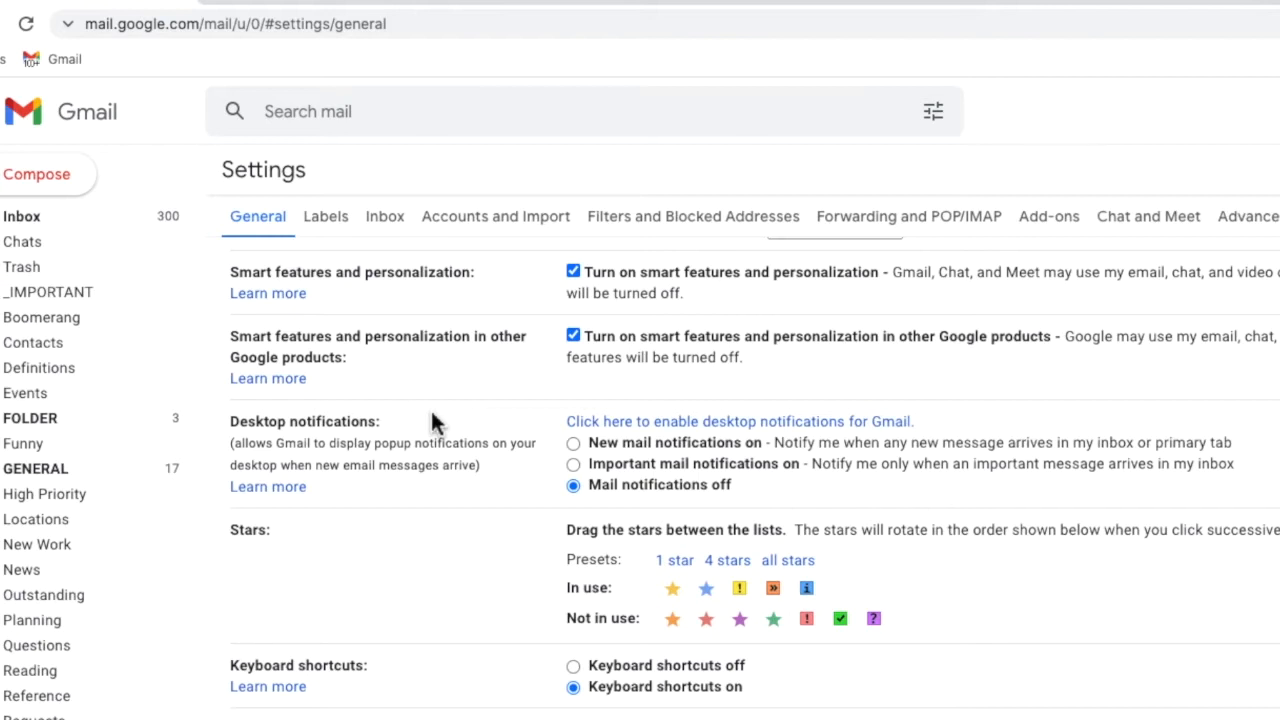
pyautogui.moveTo(847, 450)
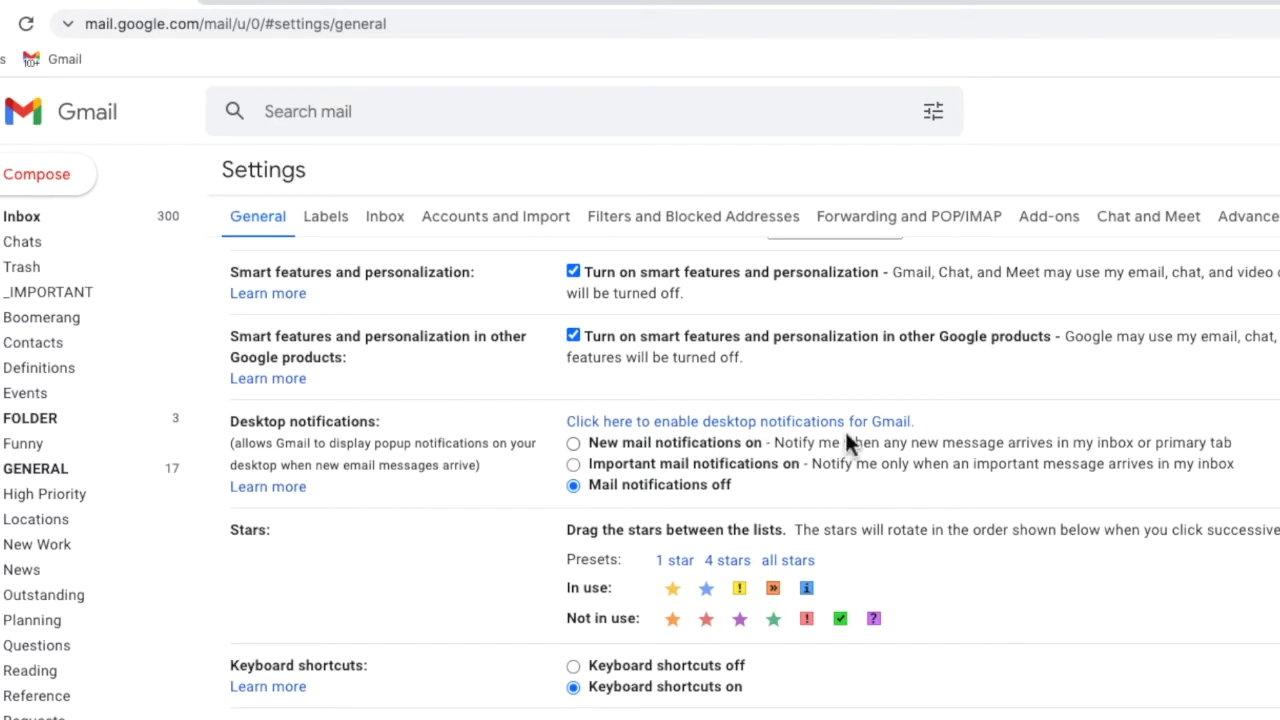
pyautogui.moveTo(925, 430)
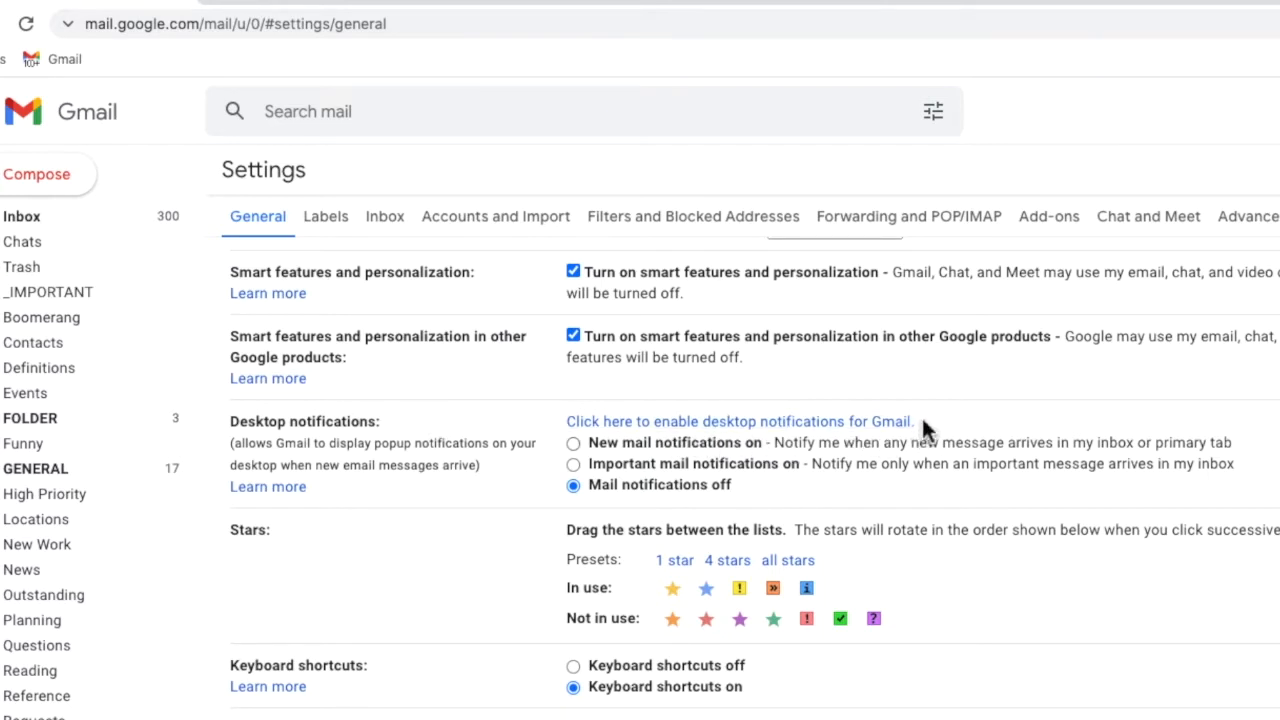
pyautogui.moveTo(900, 435)
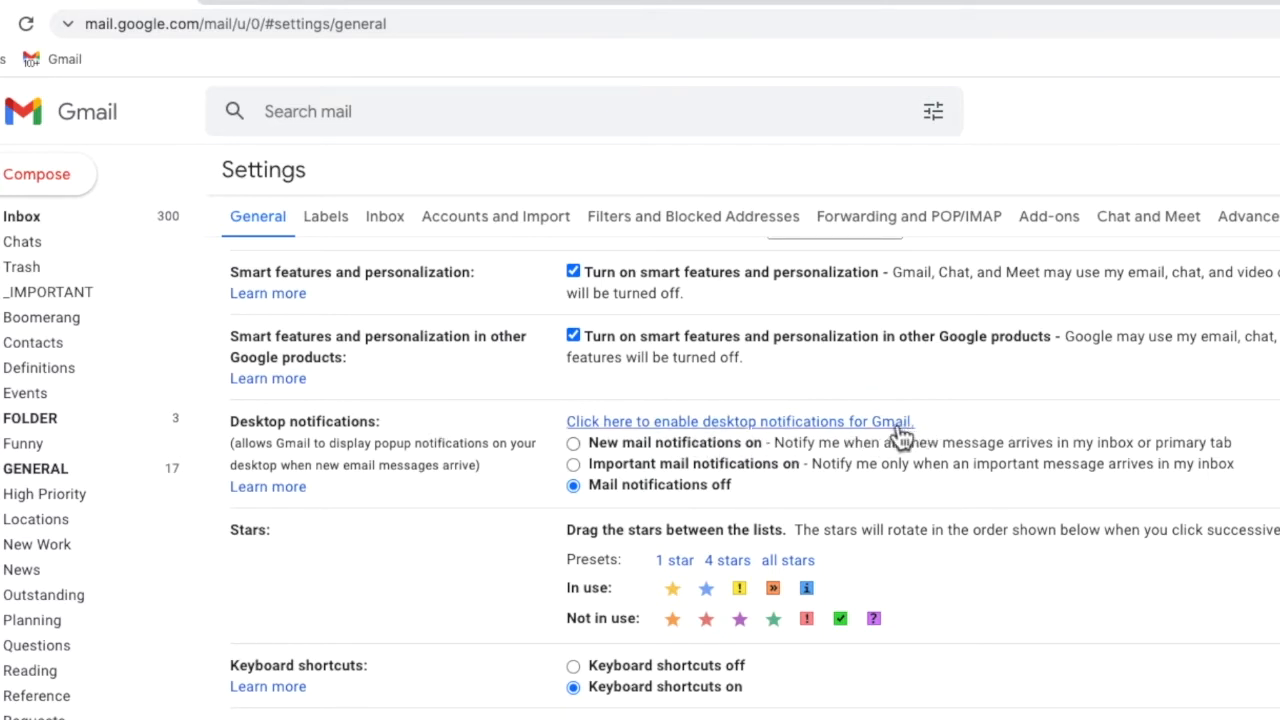
pyautogui.click(739, 421)
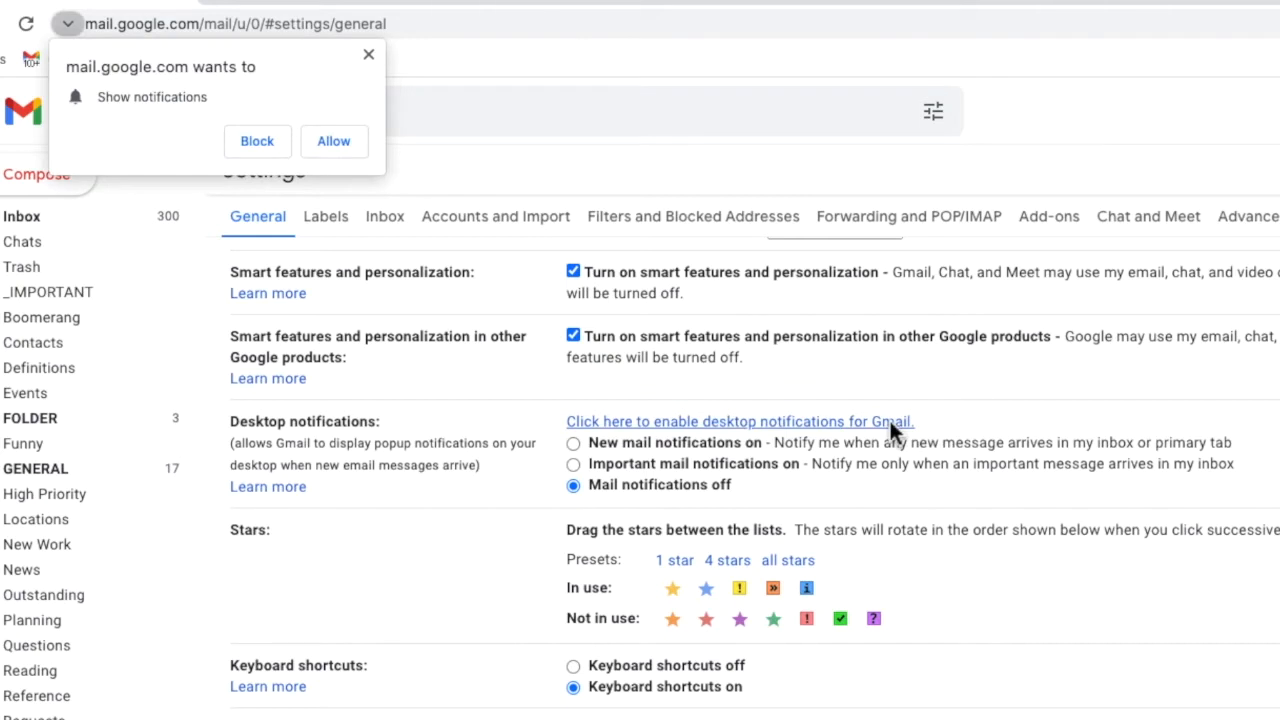
pyautogui.moveTo(365, 165)
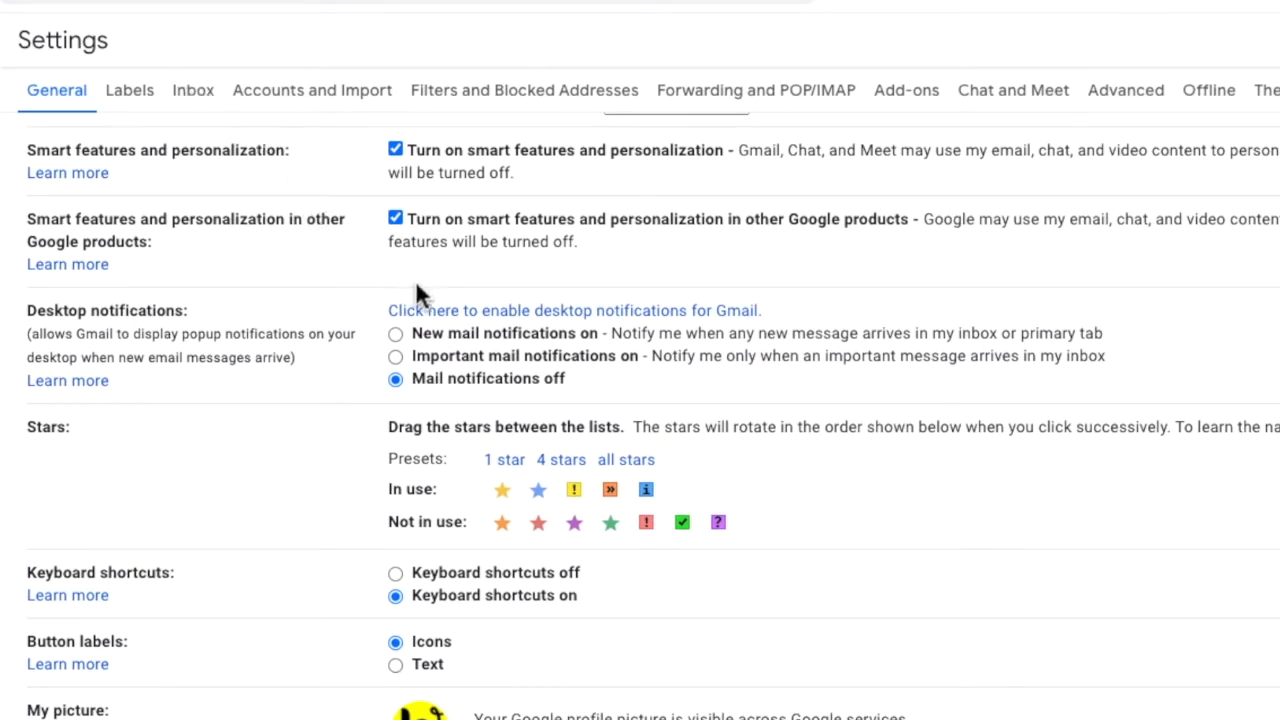
pyautogui.moveTo(395, 345)
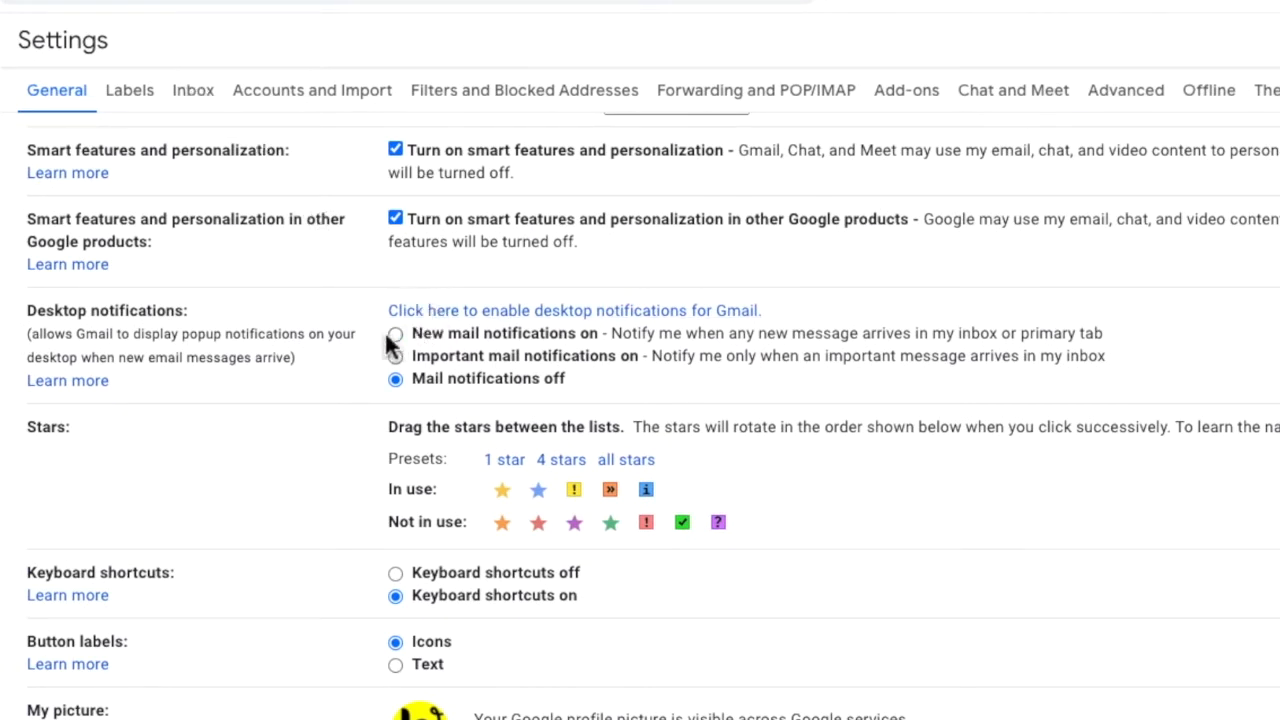
pyautogui.moveTo(388, 345)
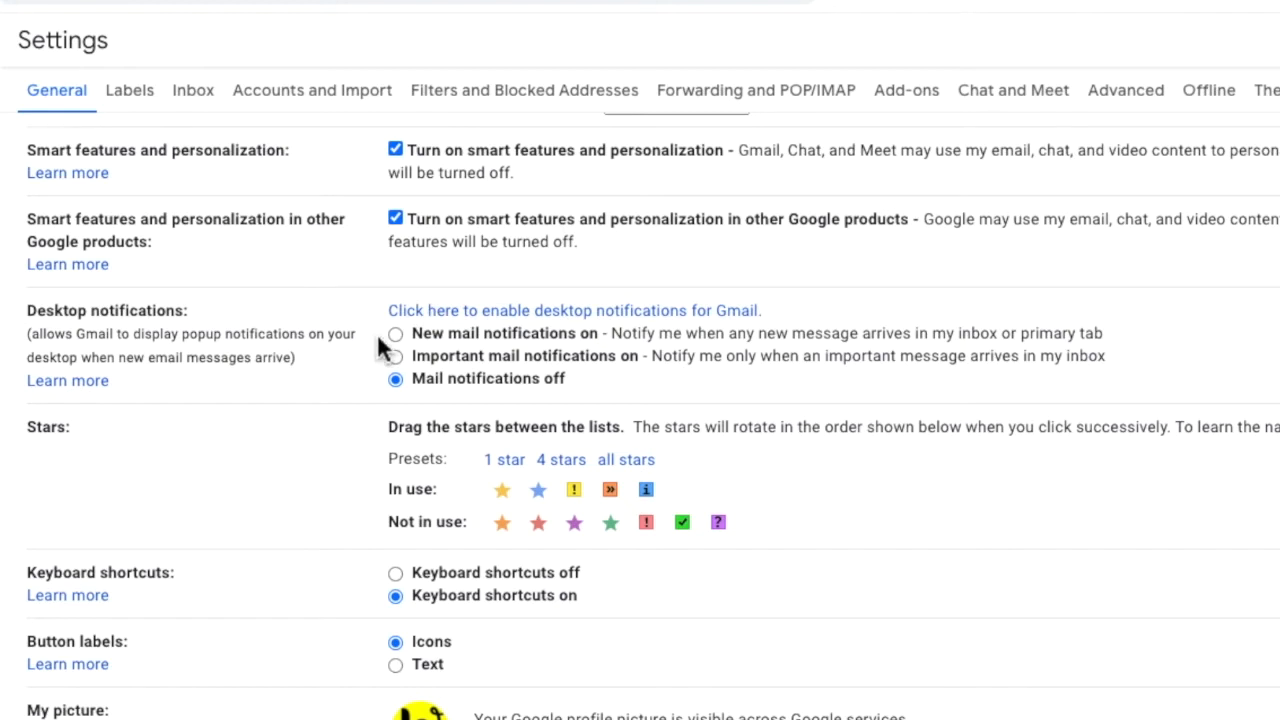
pyautogui.moveTo(388, 378)
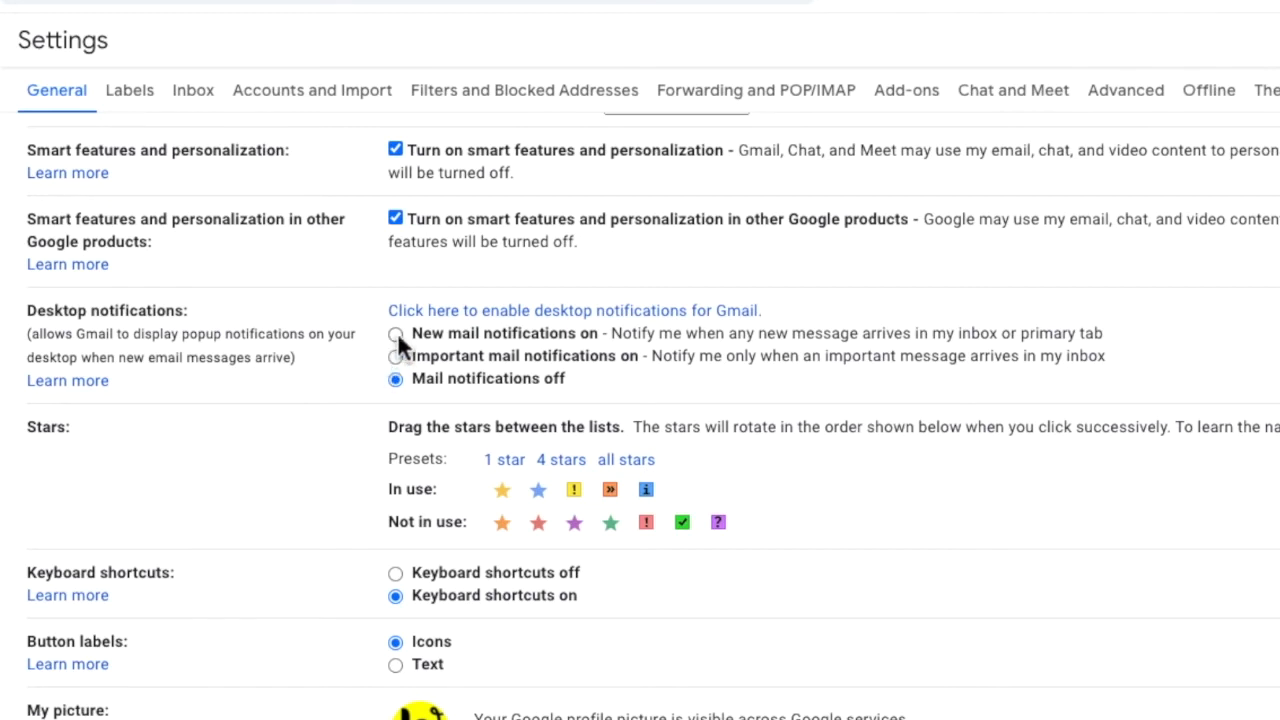
# Step: Enable new mail notifications and choose the Piggyback sound after sampling Sweet and Tones
pyautogui.click(396, 333)
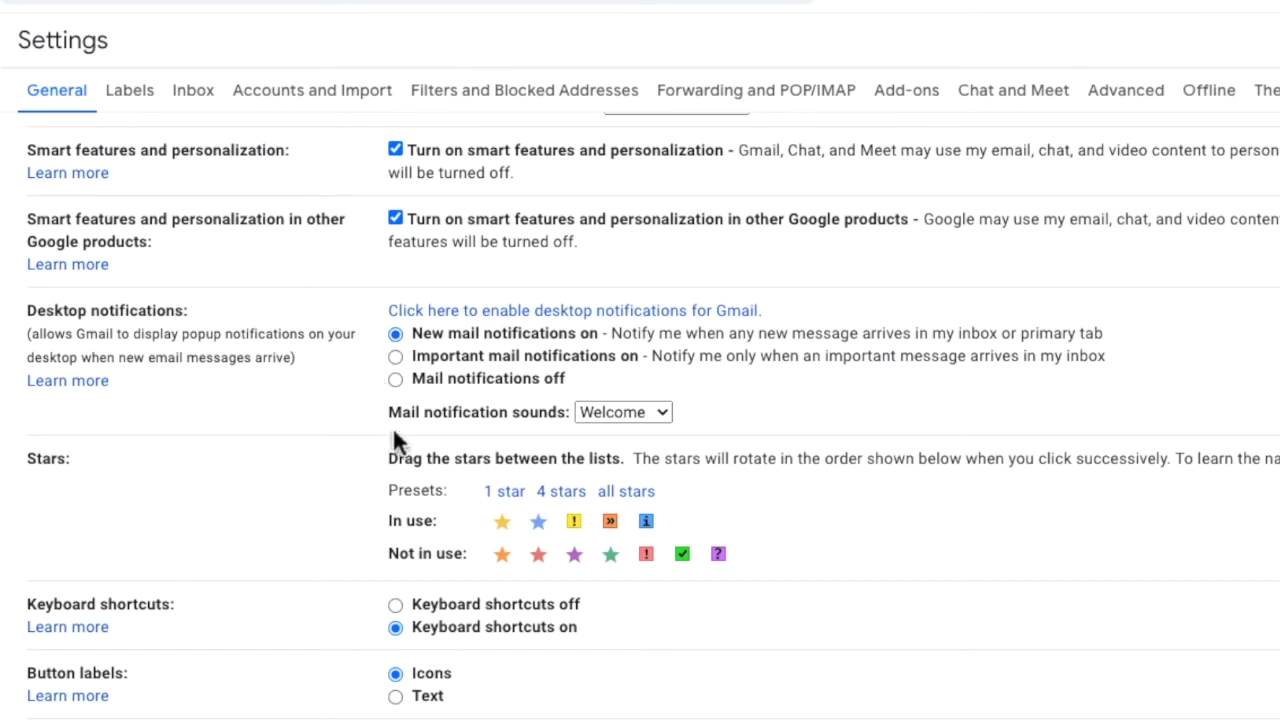
pyautogui.moveTo(425, 437)
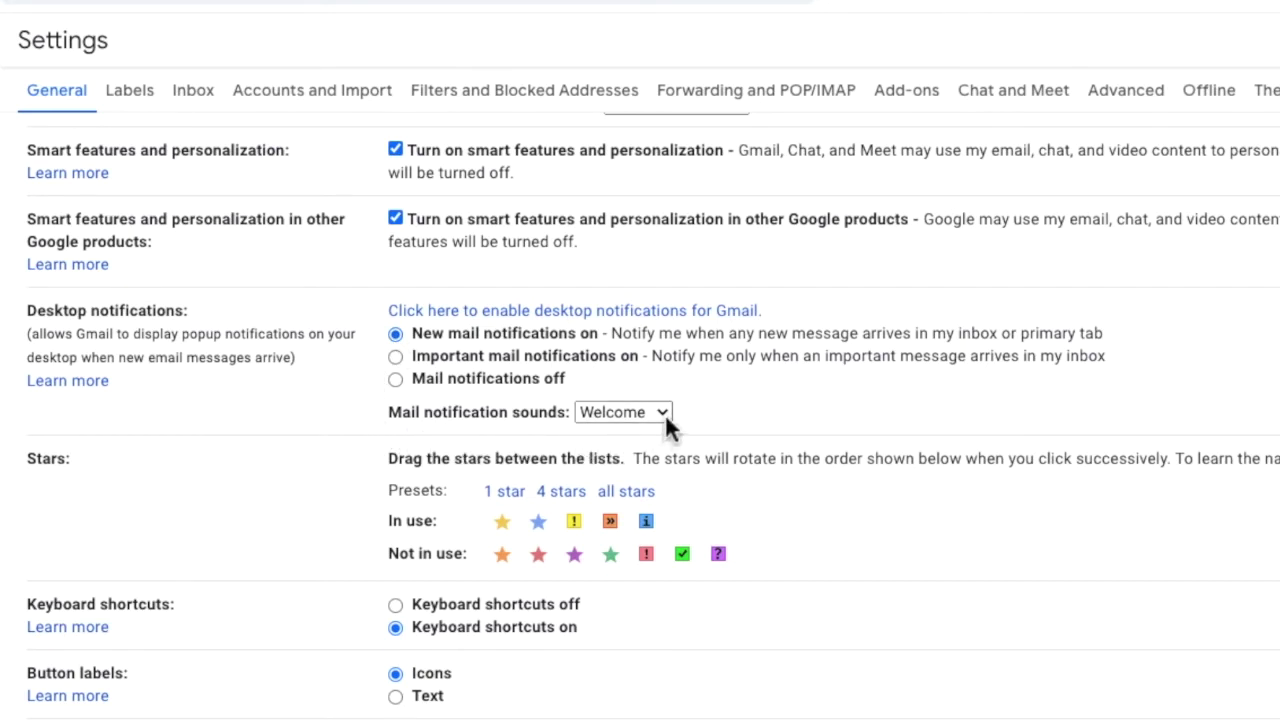
pyautogui.click(622, 411)
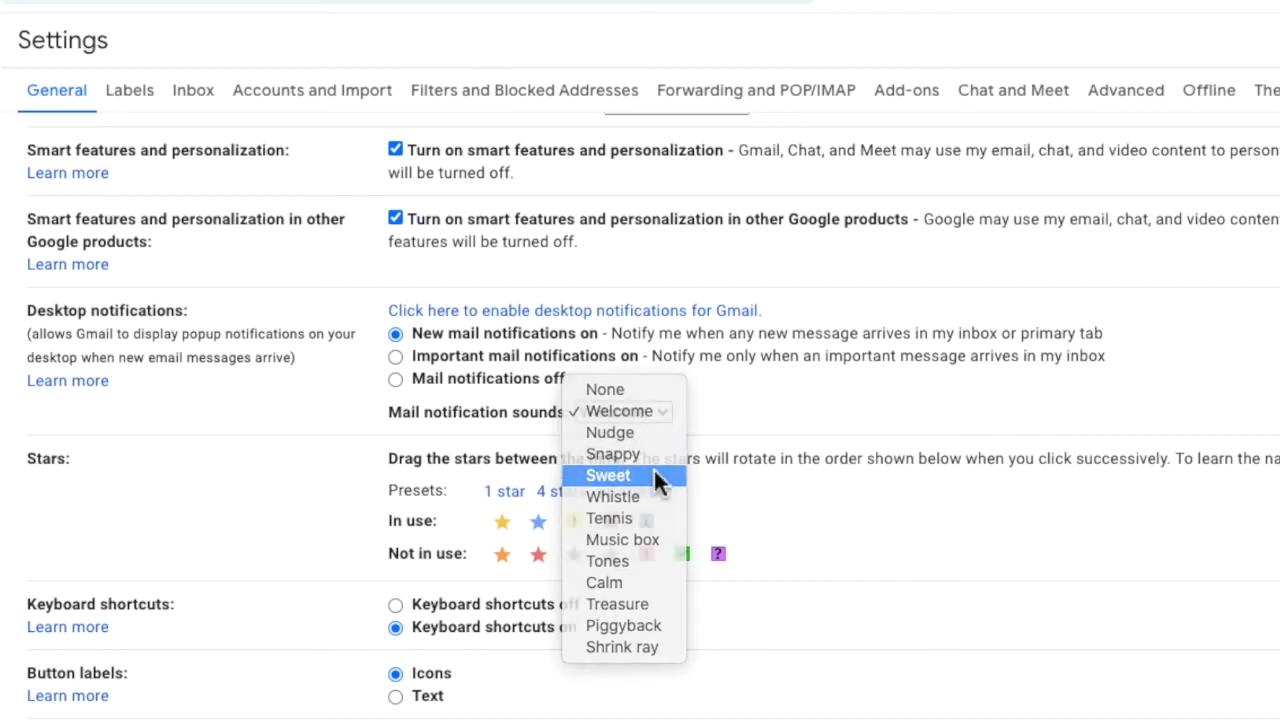
pyautogui.click(608, 475)
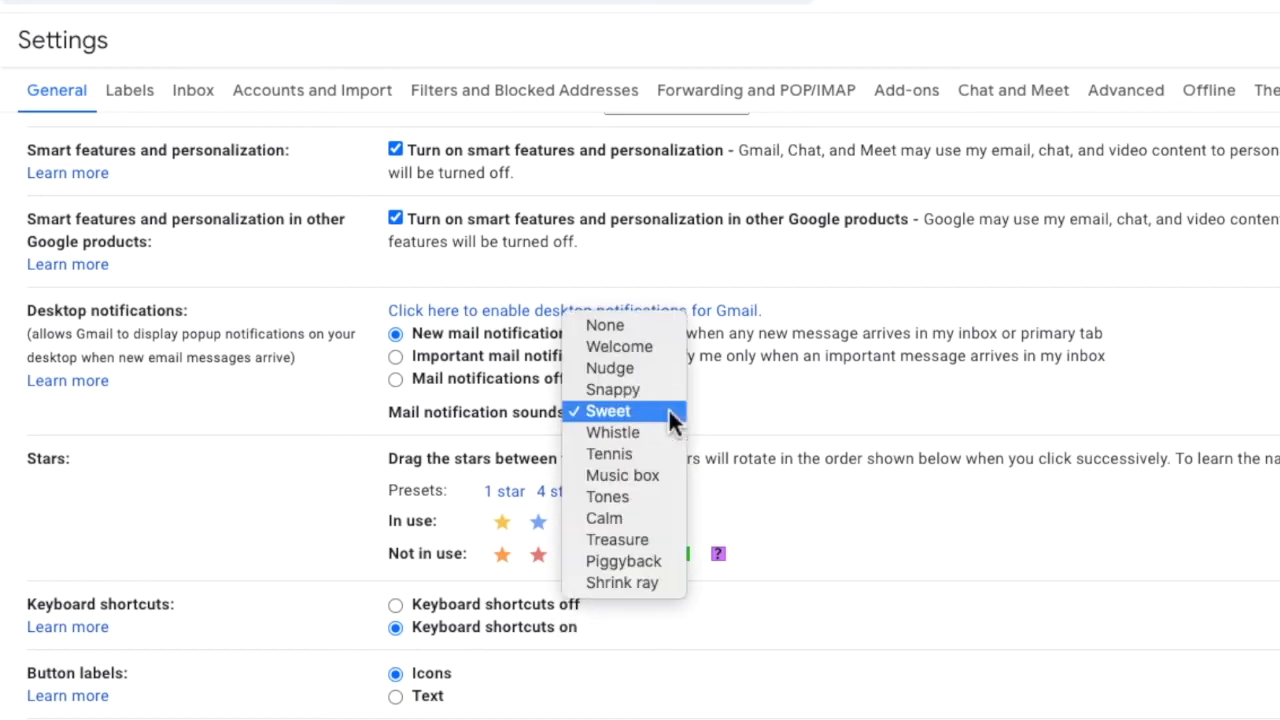
pyautogui.click(607, 496)
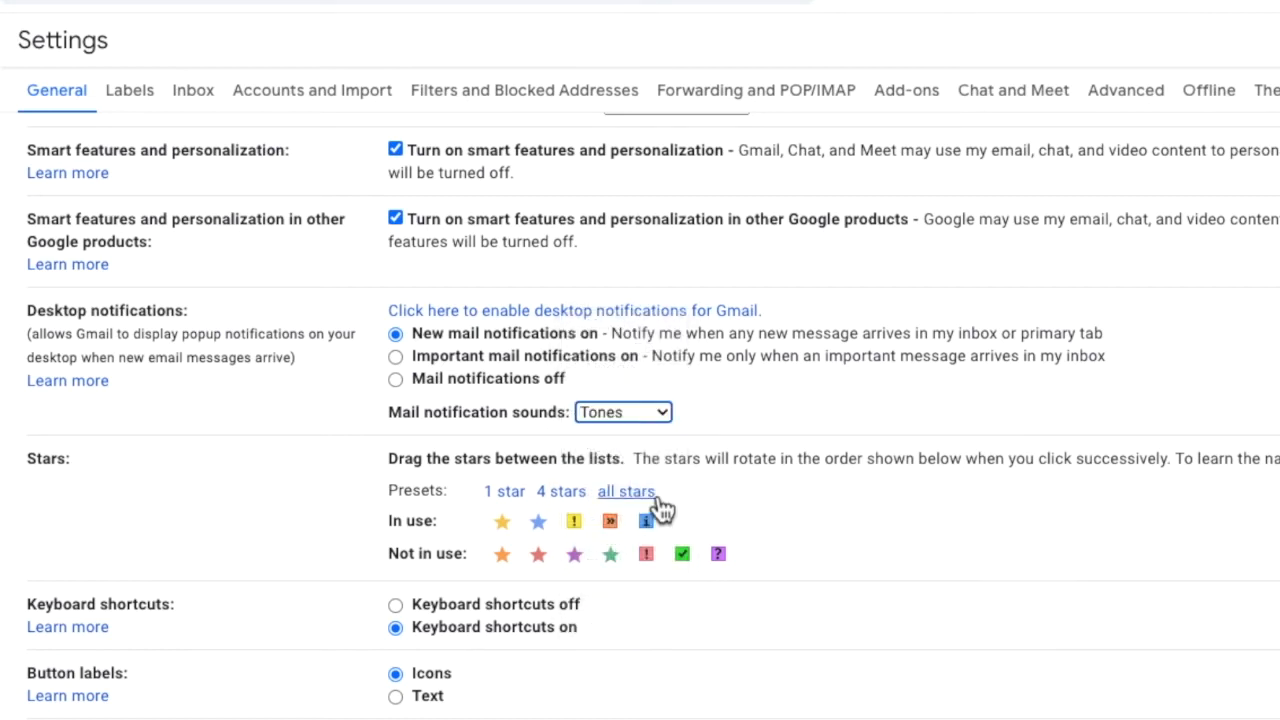
pyautogui.click(622, 411)
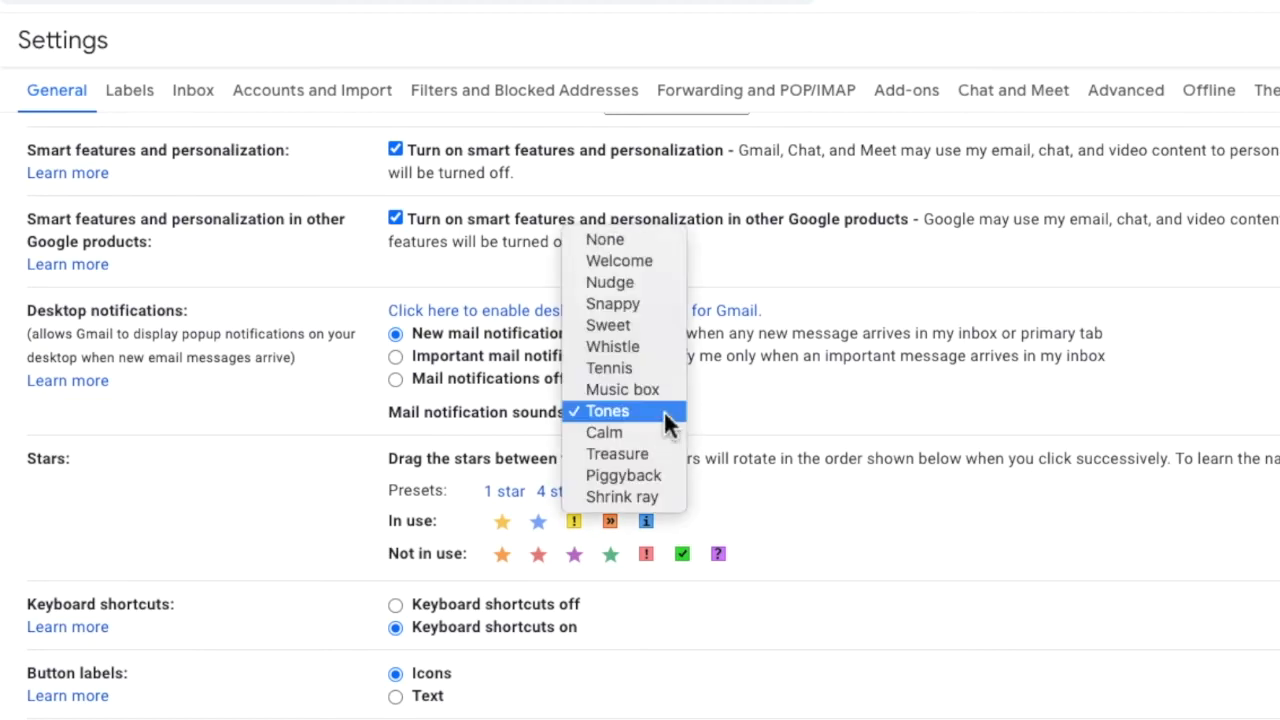
pyautogui.click(607, 411)
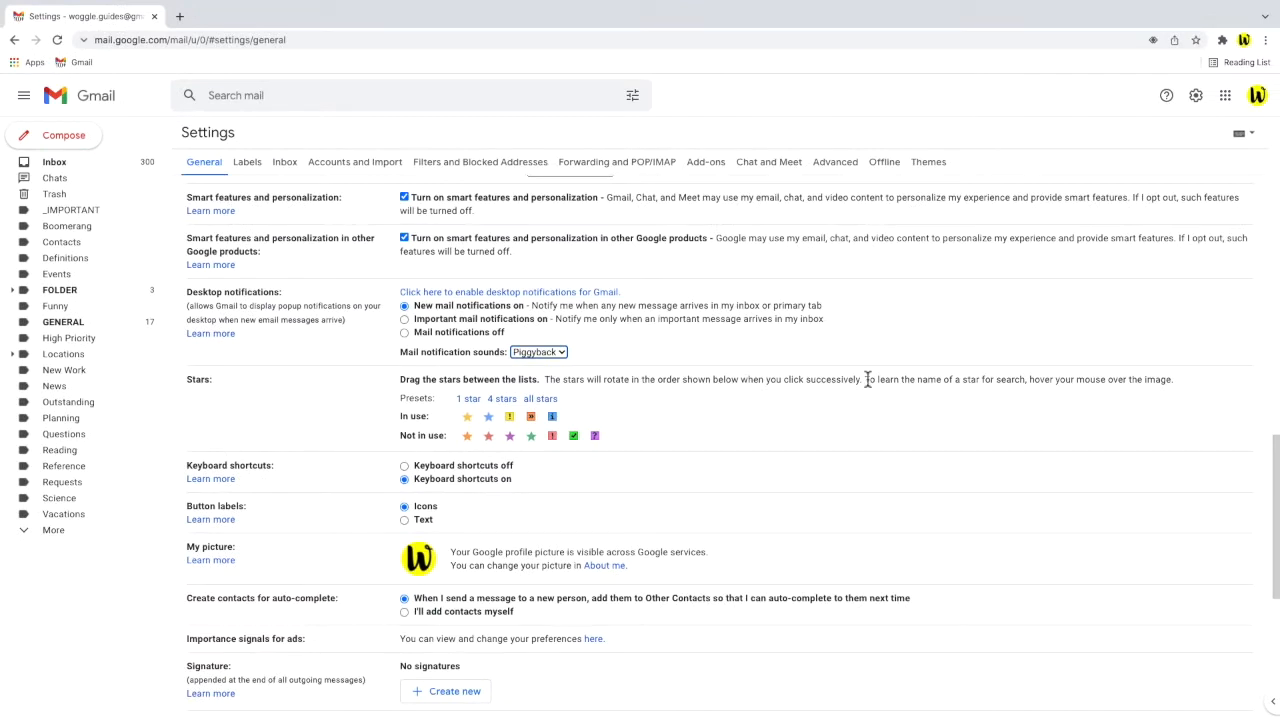
# Step: Save the General settings changes from the bottom of the page
pyautogui.scroll(-3)
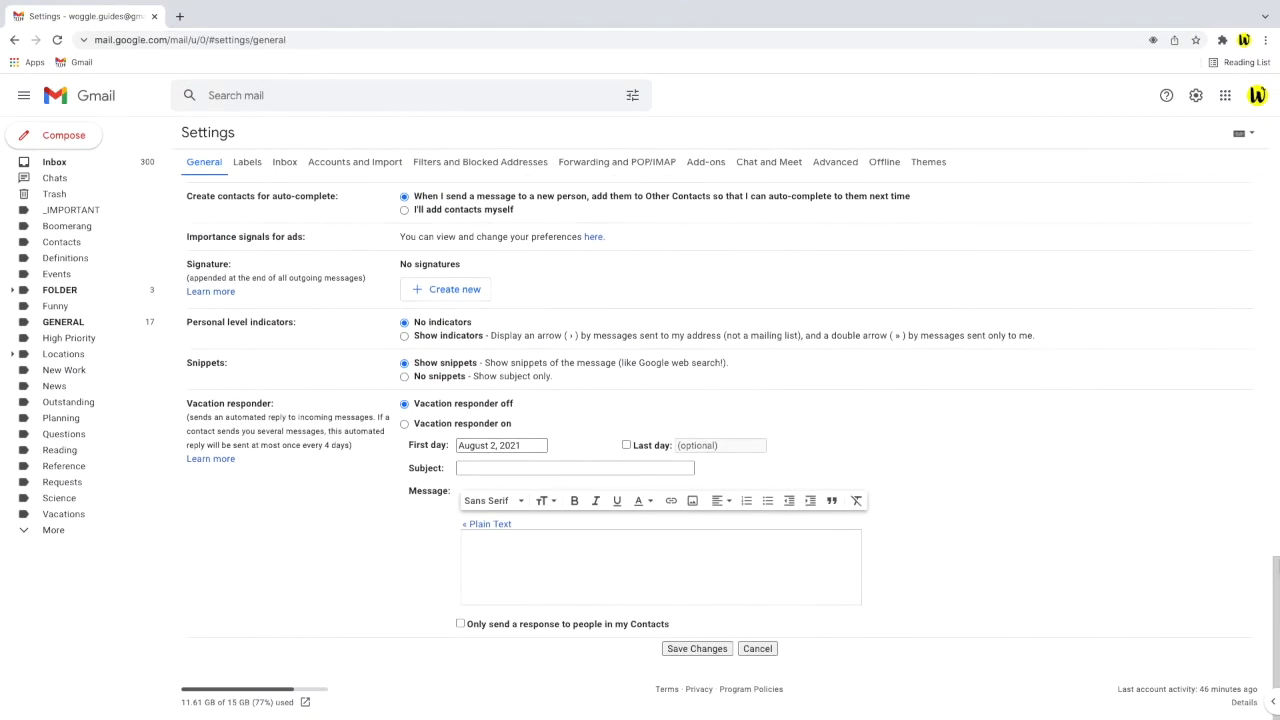
pyautogui.moveTo(712, 668)
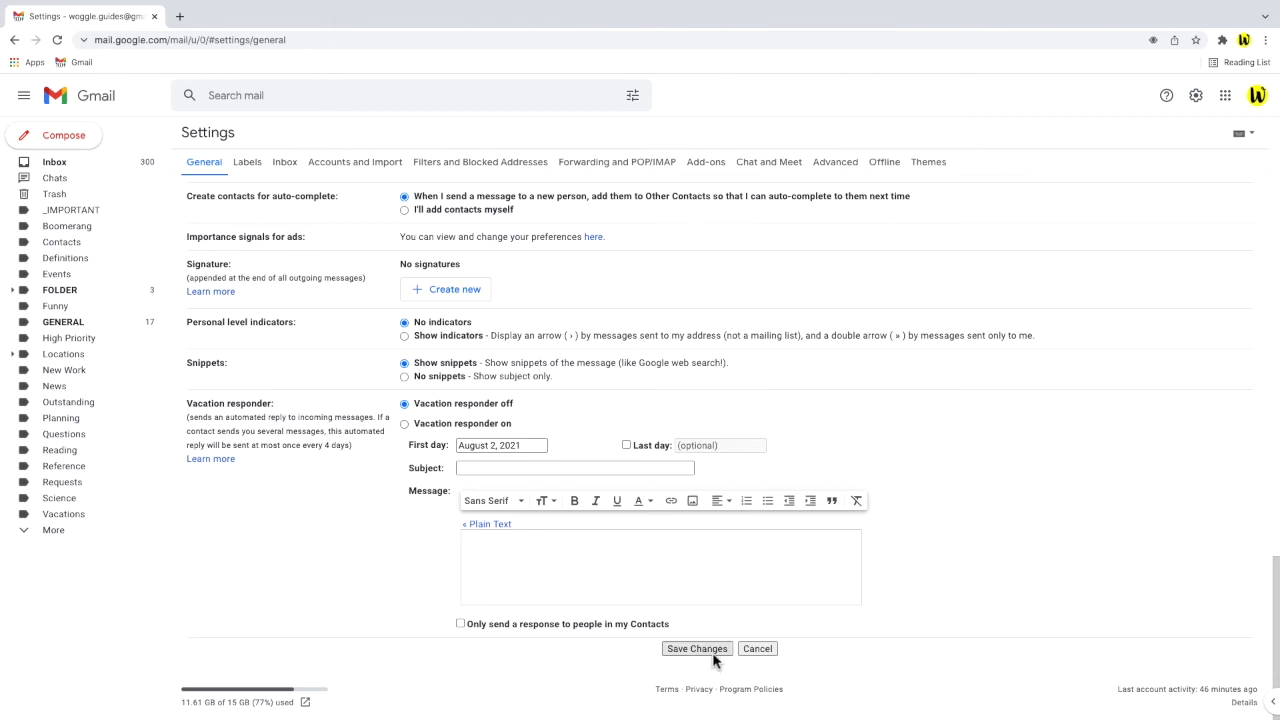
pyautogui.click(697, 648)
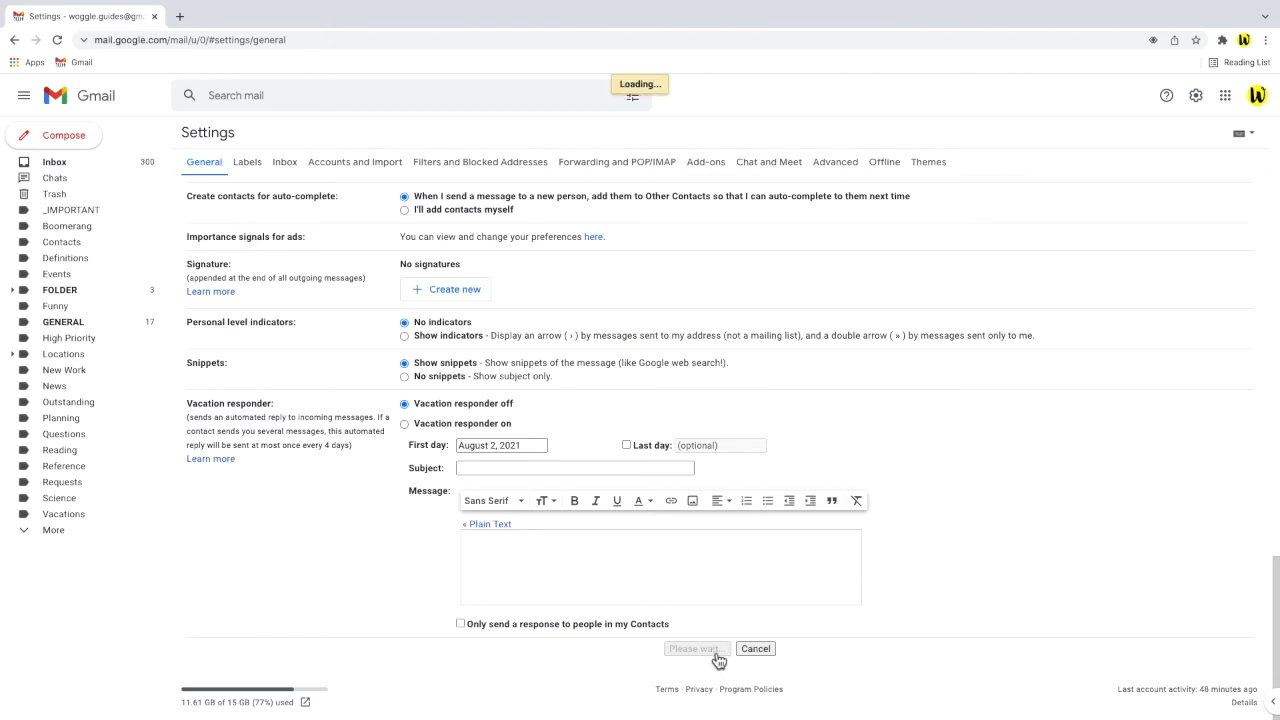